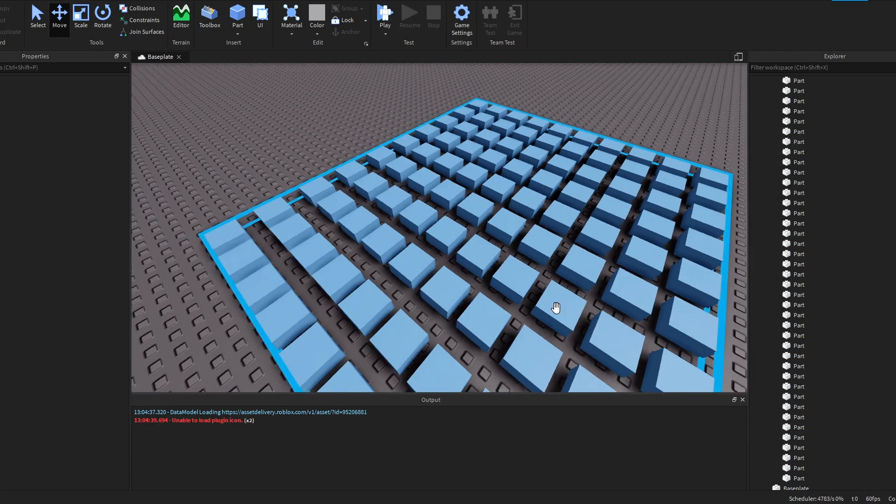
# Select the 100Parts grid and run a player-less physics simulation on the baseplate.
pyautogui.click(346, 8)
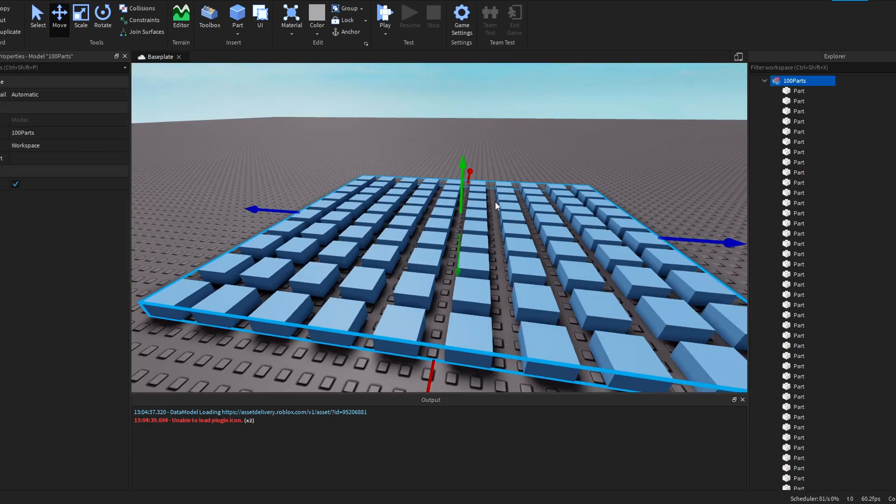
pyautogui.click(799, 90)
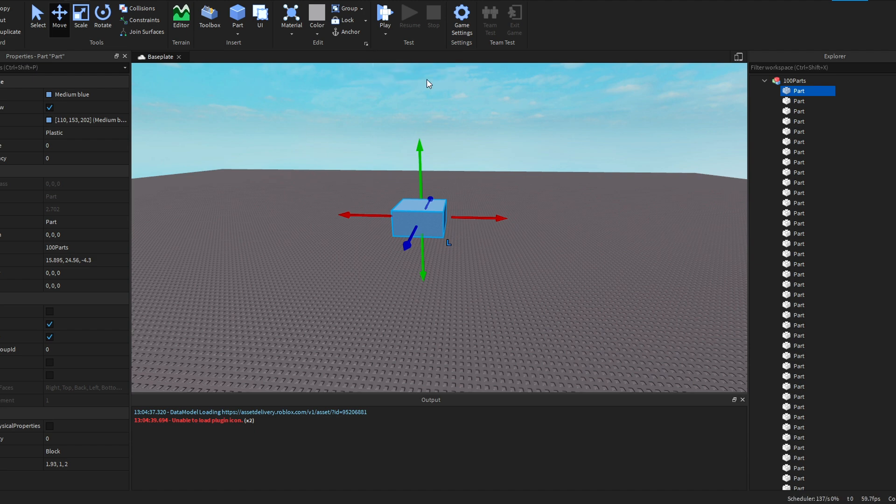
pyautogui.click(65, 311)
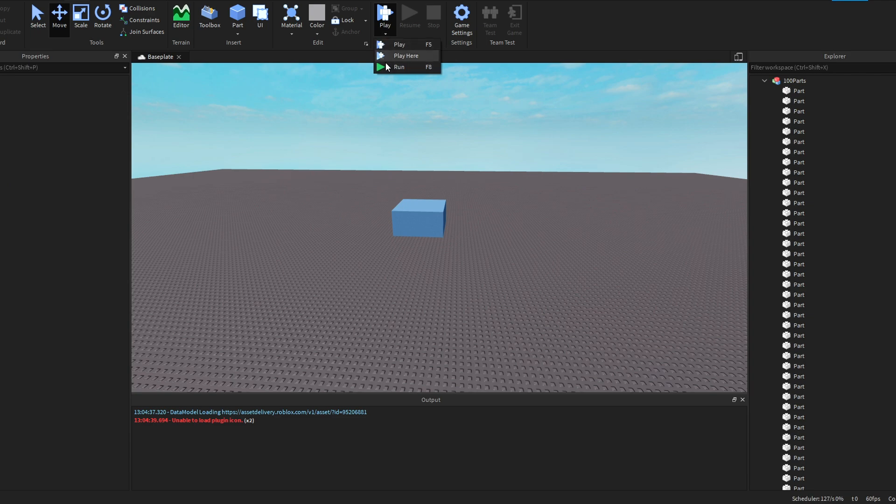
pyautogui.click(407, 56)
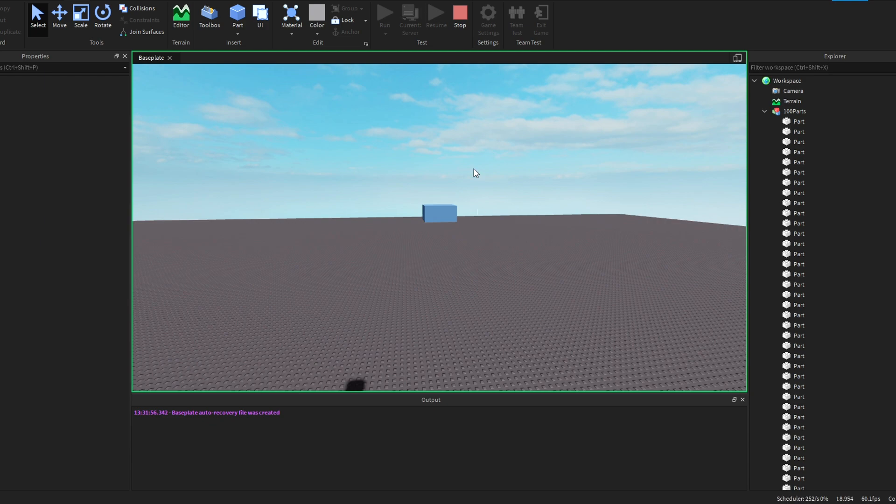
pyautogui.click(439, 213)
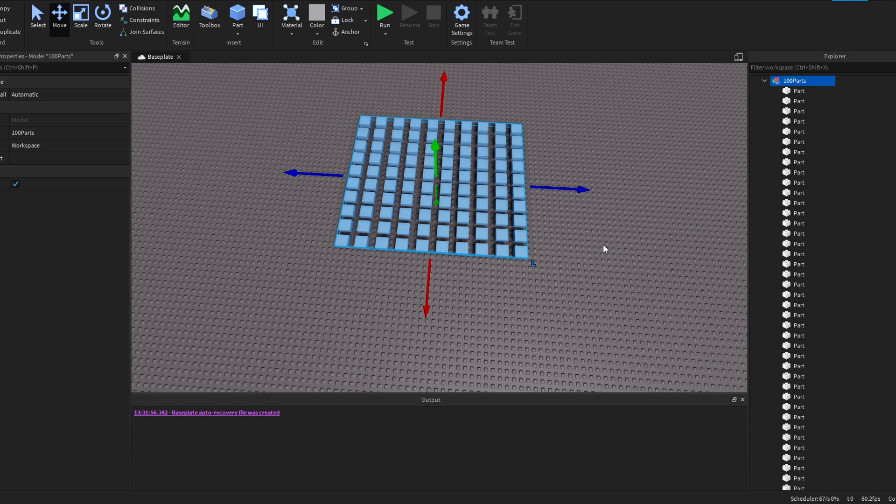
# Clear the selection and start a Run of the raised 100Parts grid.
pyautogui.click(384, 15)
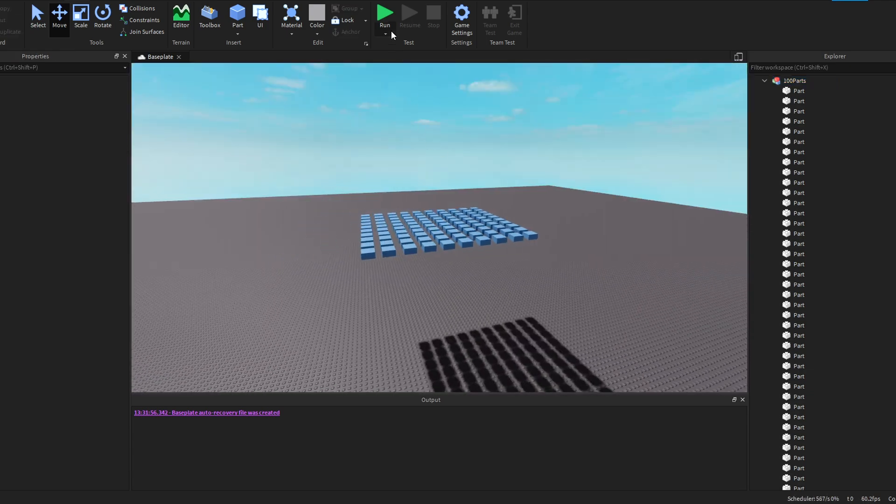
pyautogui.click(384, 14)
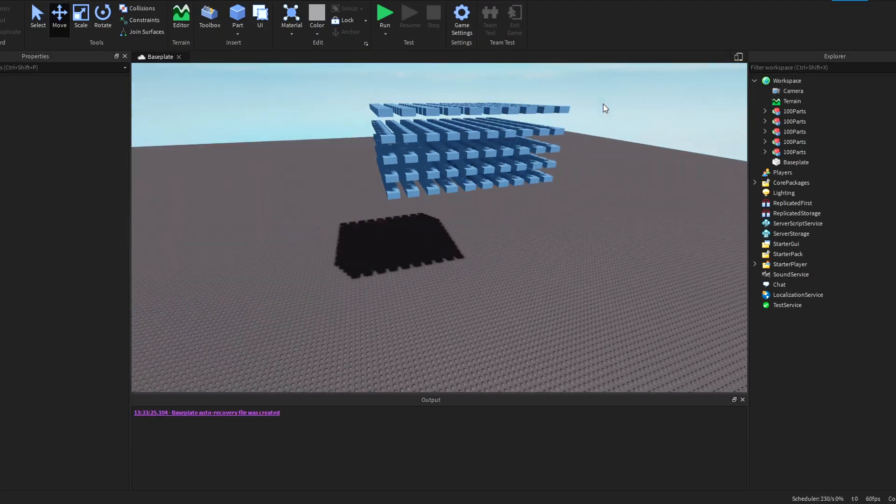
# Run a physics test on the five-layer floating 100Parts stack.
pyautogui.click(794, 152)
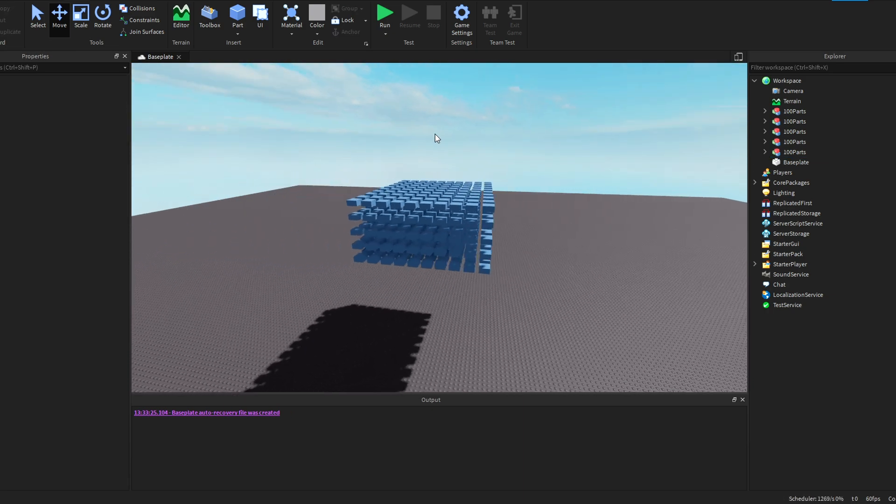
pyautogui.click(384, 13)
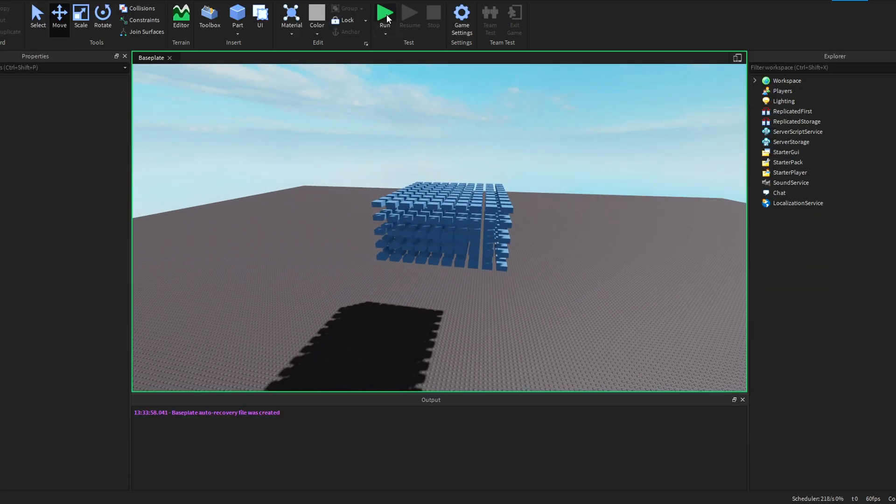
pyautogui.click(385, 15)
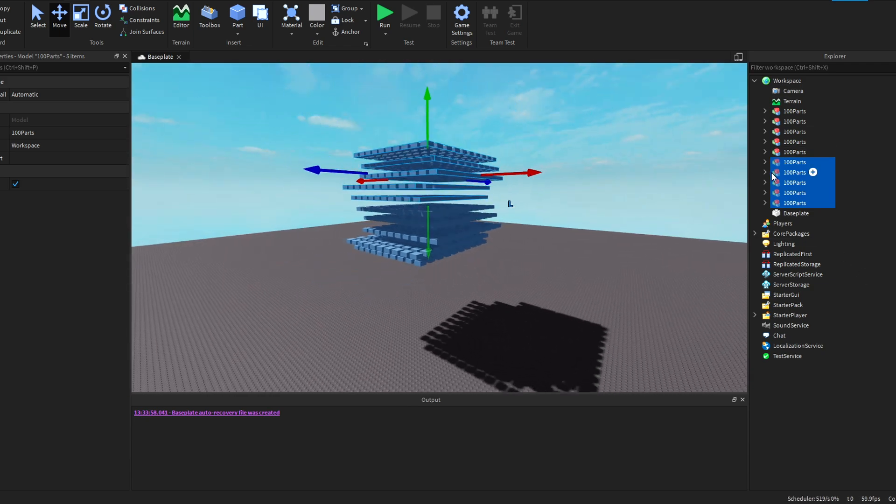
# Select five 100Parts layers in the Explorer for duplication.
pyautogui.click(765, 112)
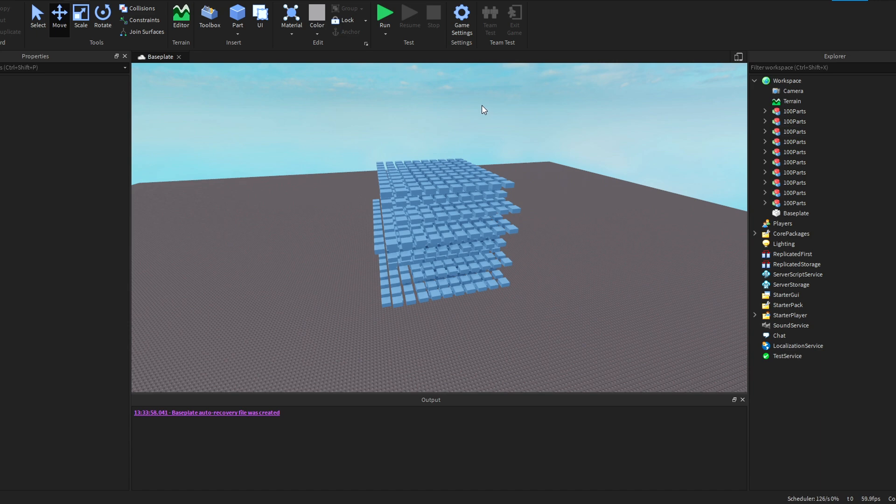
# Run the ten-layer tower simulation, then stop it once the blocks scatter.
pyautogui.click(385, 11)
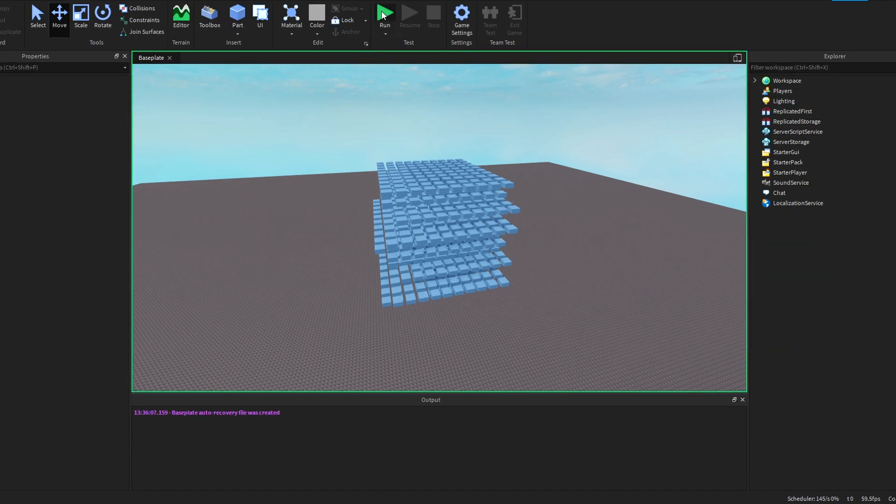
pyautogui.click(385, 14)
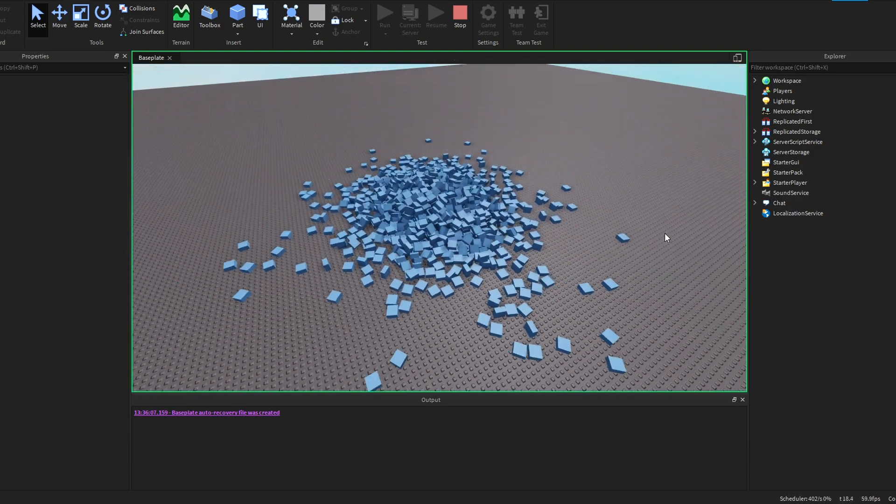
pyautogui.click(460, 16)
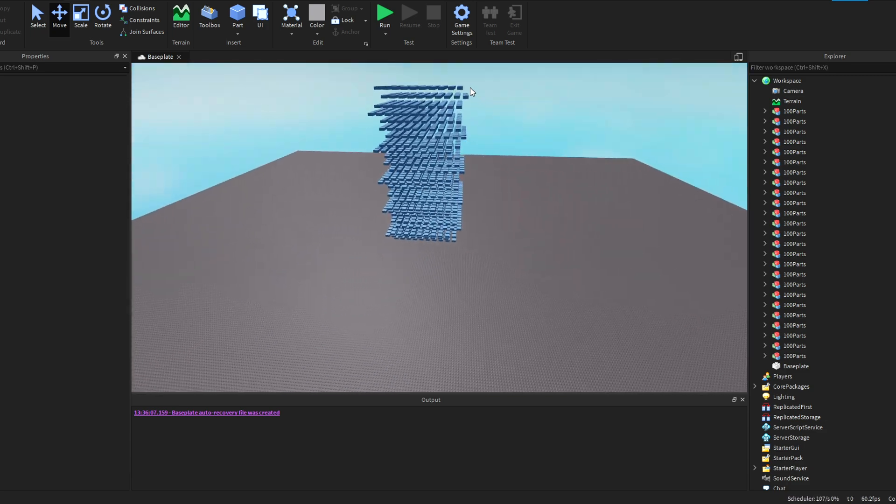
# Run the enlarged tower's drop test, then stop the simulation.
pyautogui.click(385, 14)
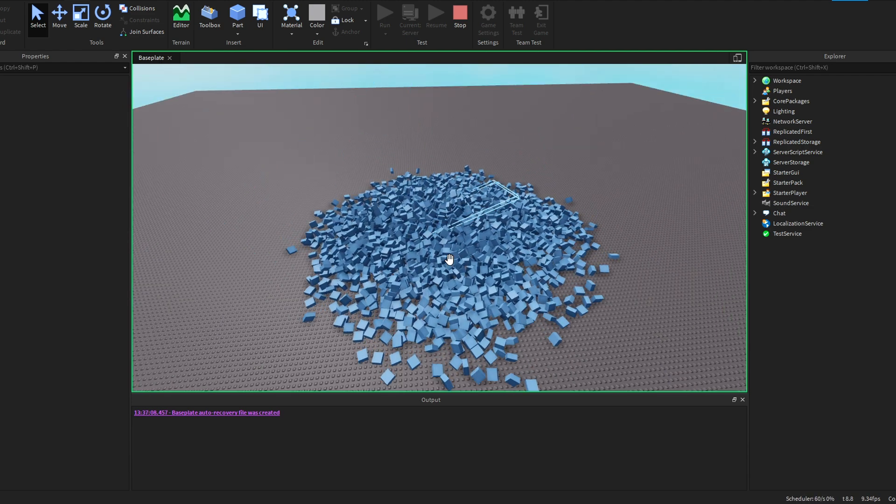
pyautogui.click(460, 17)
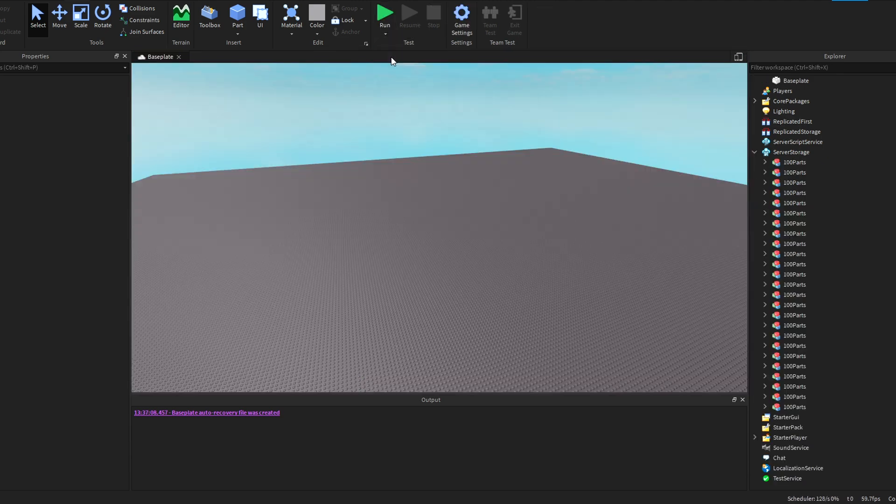
# Set Edit Quality Level to Level 01 under Studio Settings > Rendering.
pyautogui.click(385, 16)
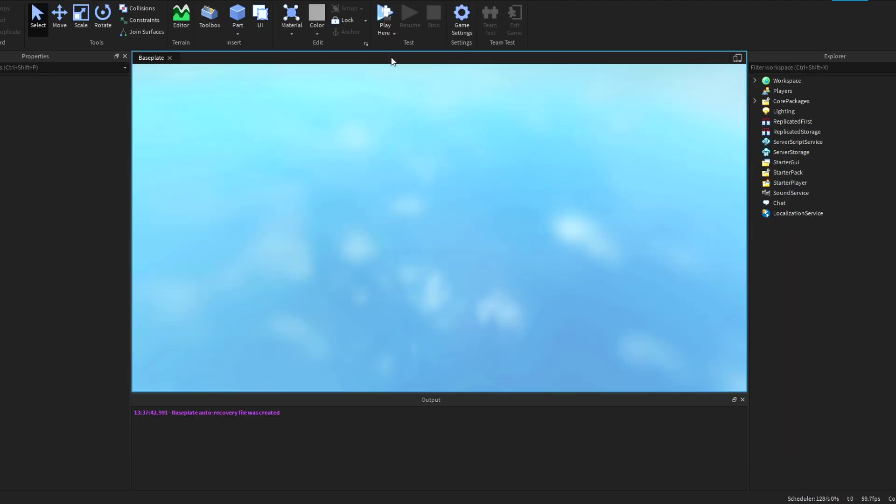
pyautogui.click(384, 16)
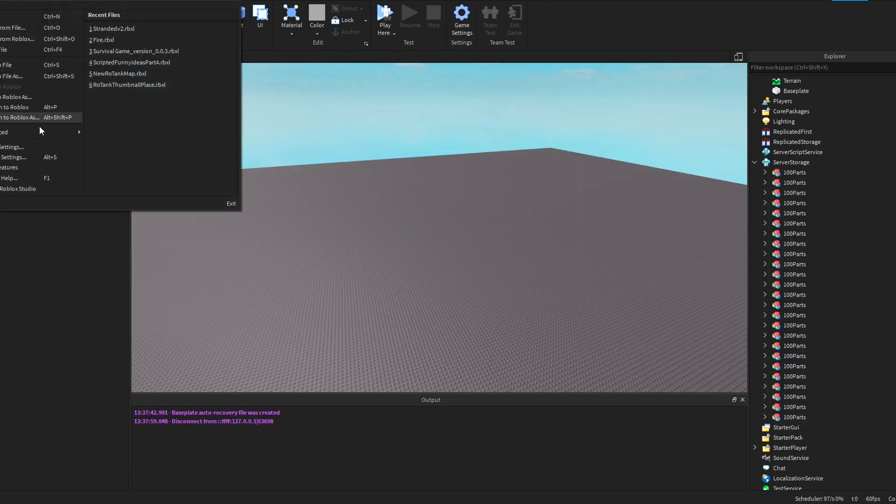
pyautogui.click(12, 147)
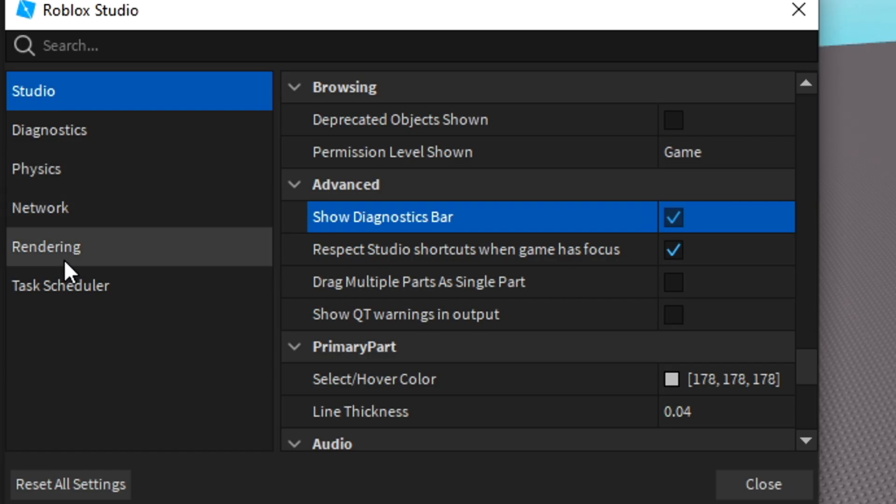
pyautogui.moveTo(92, 255)
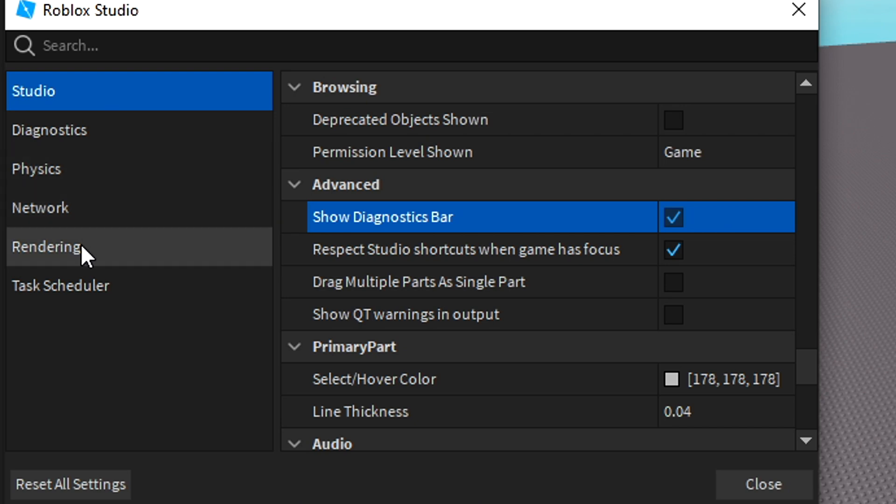
pyautogui.click(69, 246)
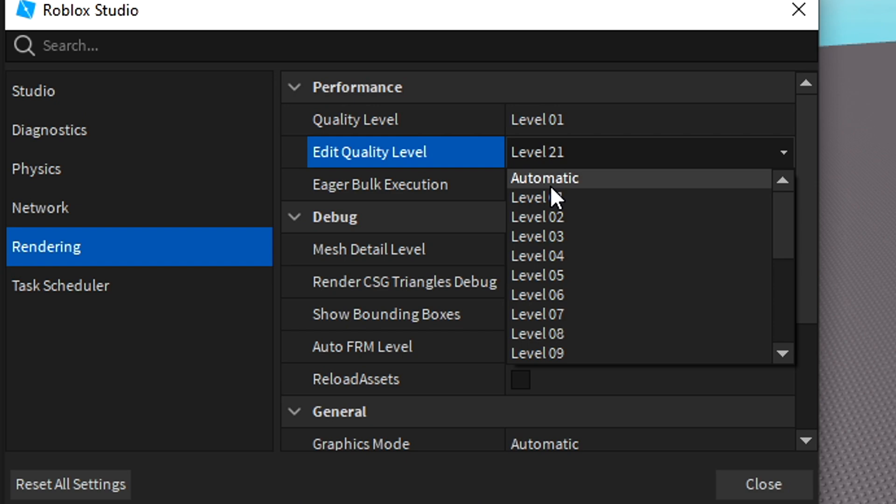
pyautogui.click(535, 197)
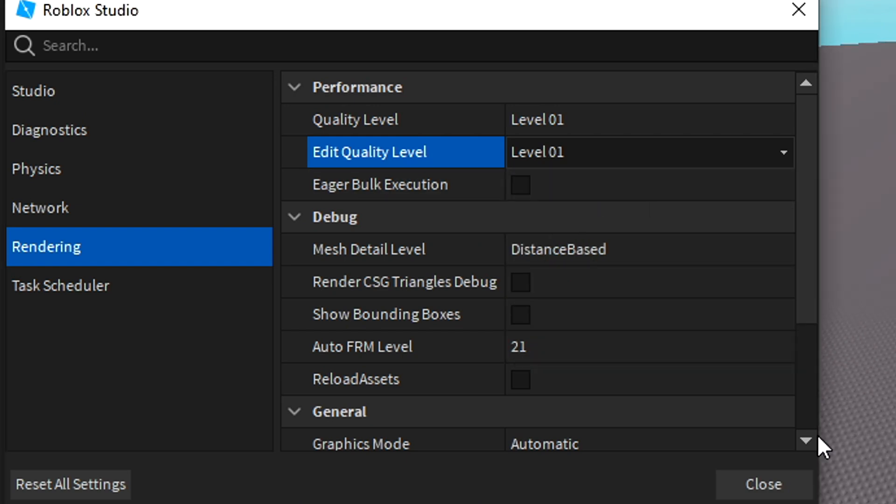
pyautogui.scroll(-3)
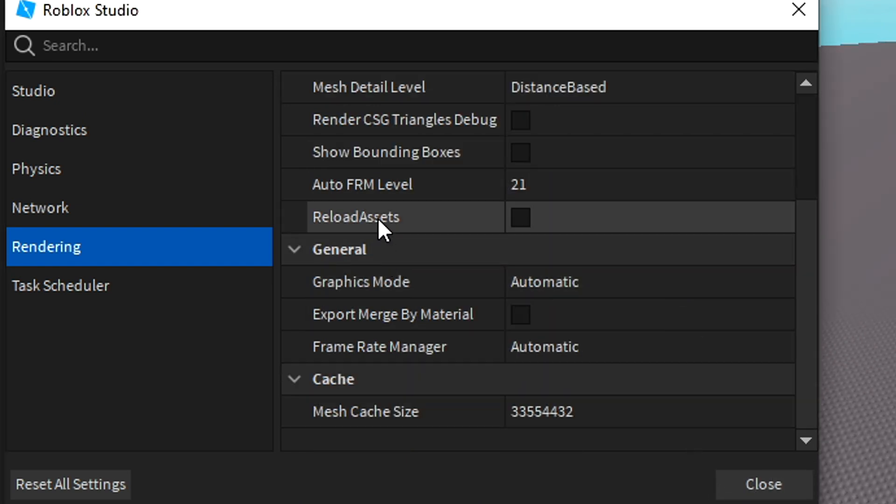
pyautogui.click(763, 484)
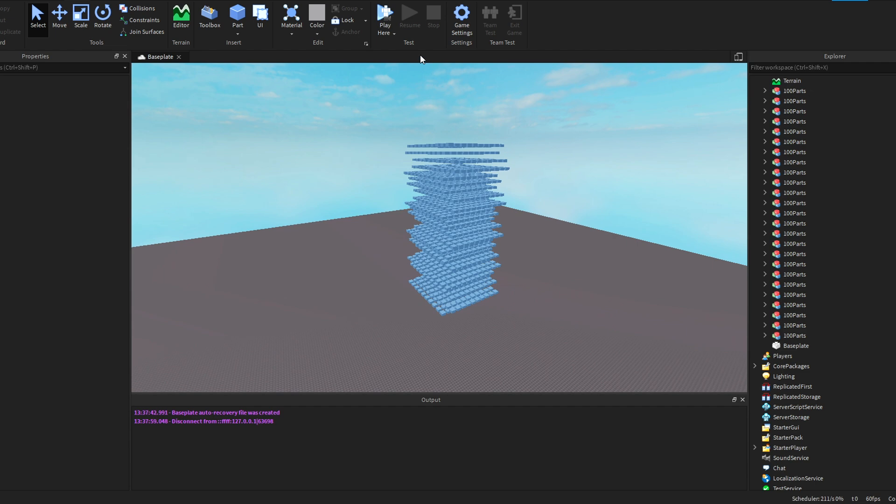
pyautogui.moveTo(795, 151)
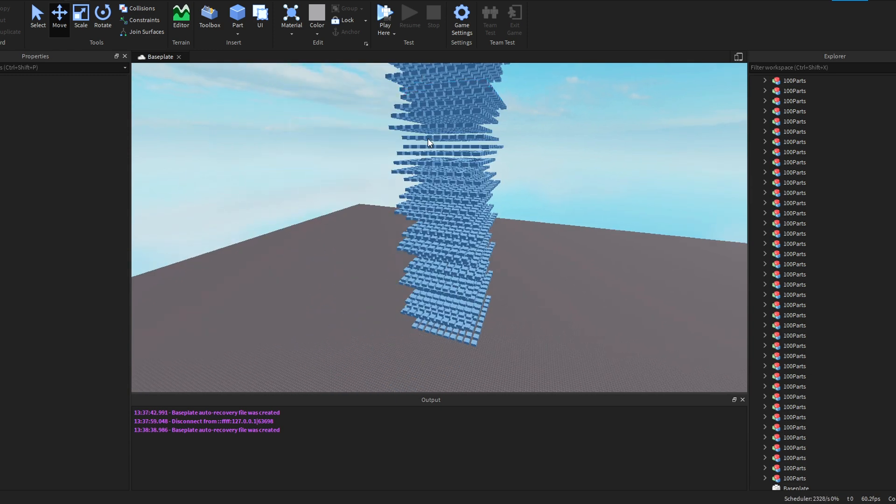
pyautogui.moveTo(400, 45)
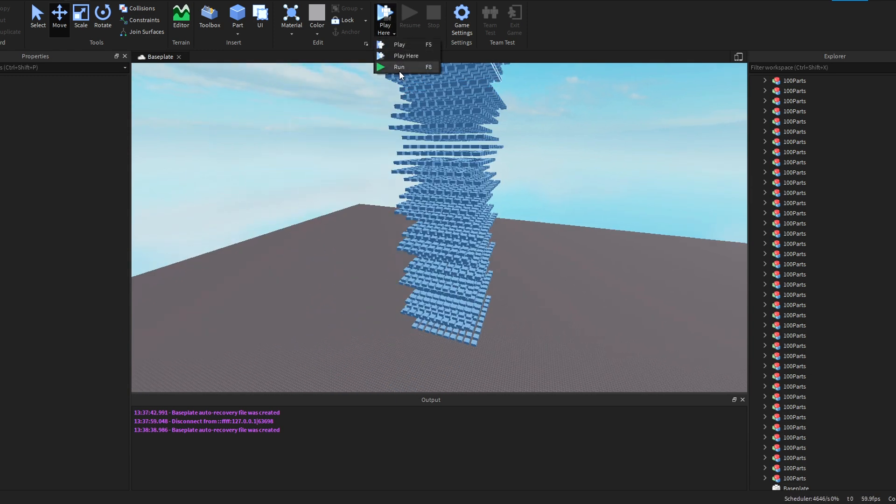
# Run a player-less physics test on the taller 100Parts tower.
pyautogui.click(399, 66)
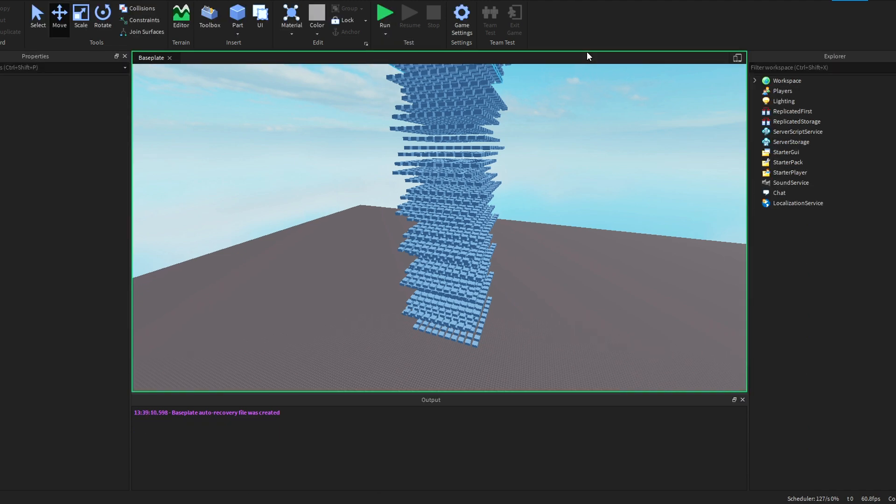
pyautogui.click(385, 12)
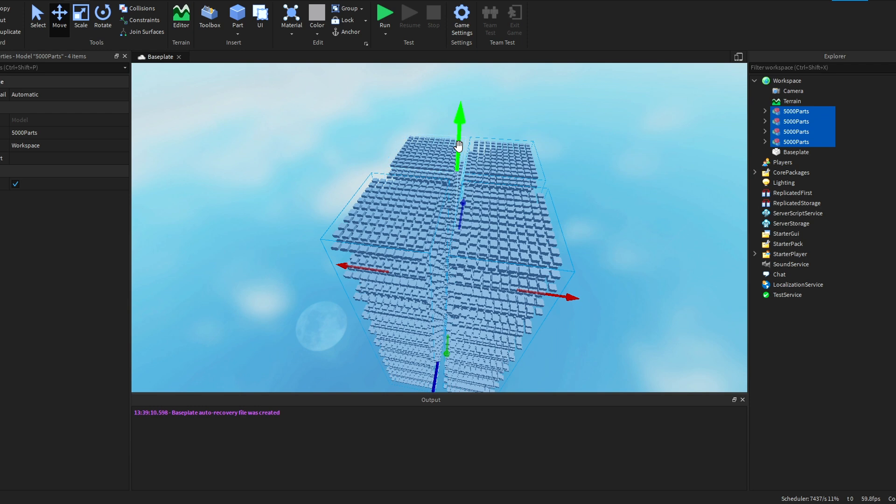
pyautogui.moveTo(456, 84)
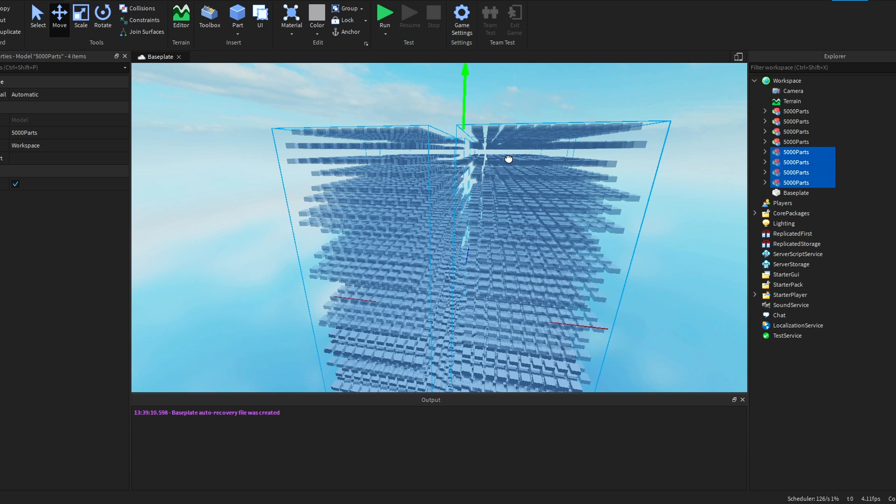
pyautogui.moveTo(461, 63)
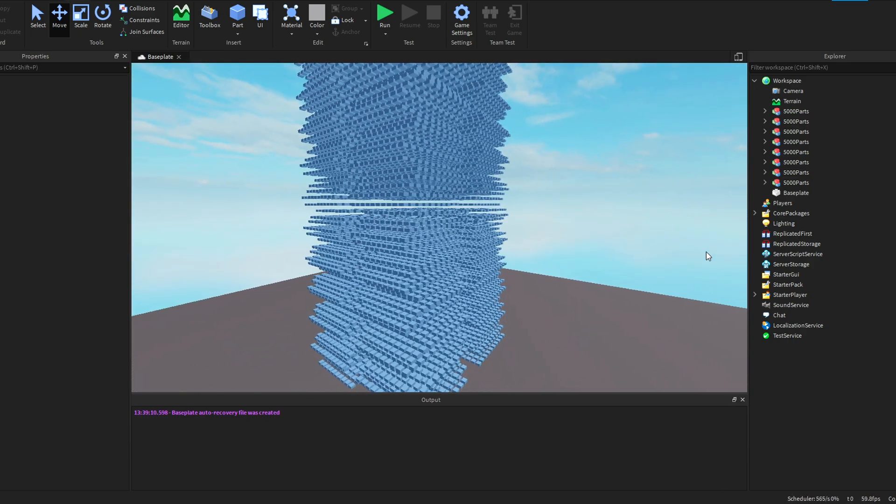
# Run the physics simulation of the 40,000-part stacked block tower.
pyautogui.click(384, 13)
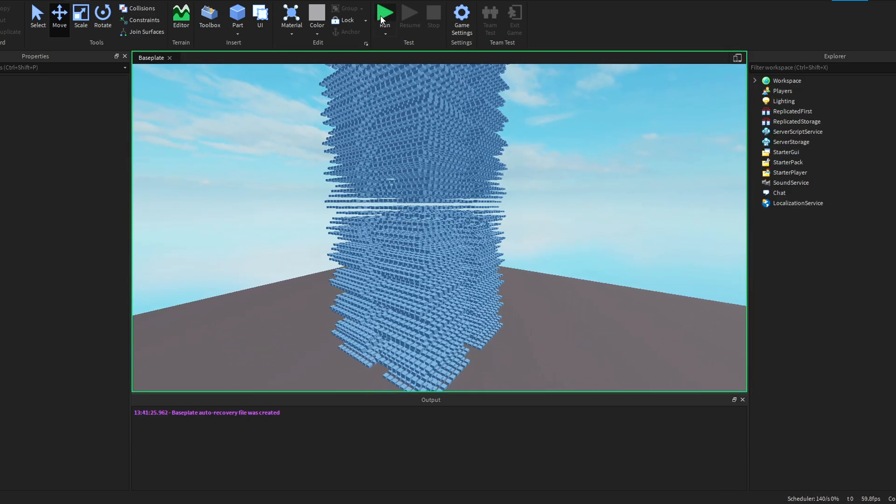
pyautogui.click(384, 11)
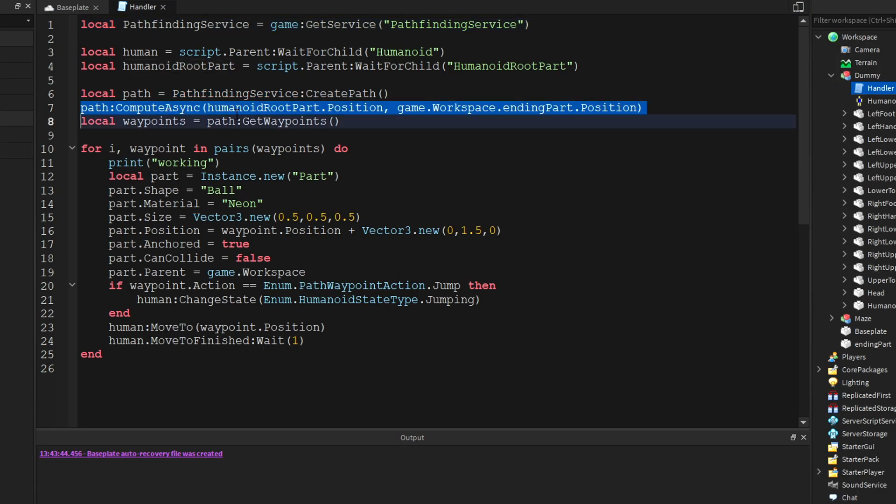
# Run the place to test the Dummy's Handler pathfinding script in the maze.
pyautogui.click(385, 14)
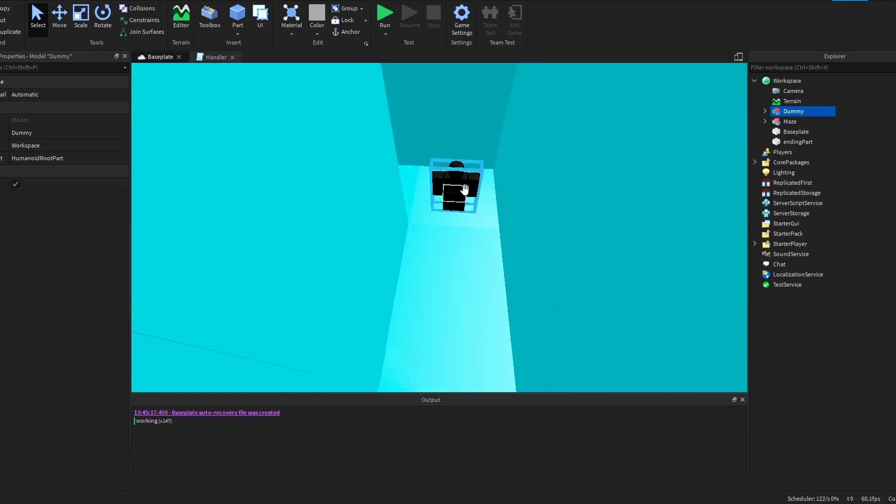
# Orbit over the teal maze and start a Run so the Dummy walks its waypoint trail.
pyautogui.click(790, 122)
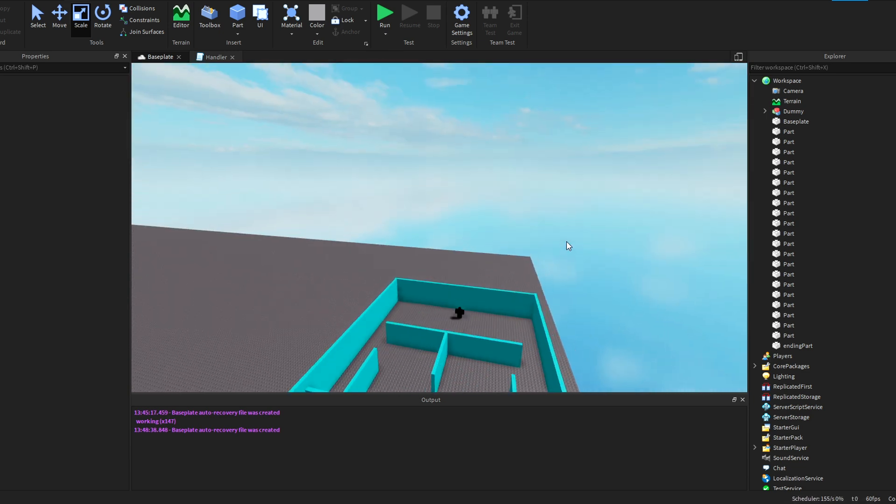
pyautogui.click(793, 111)
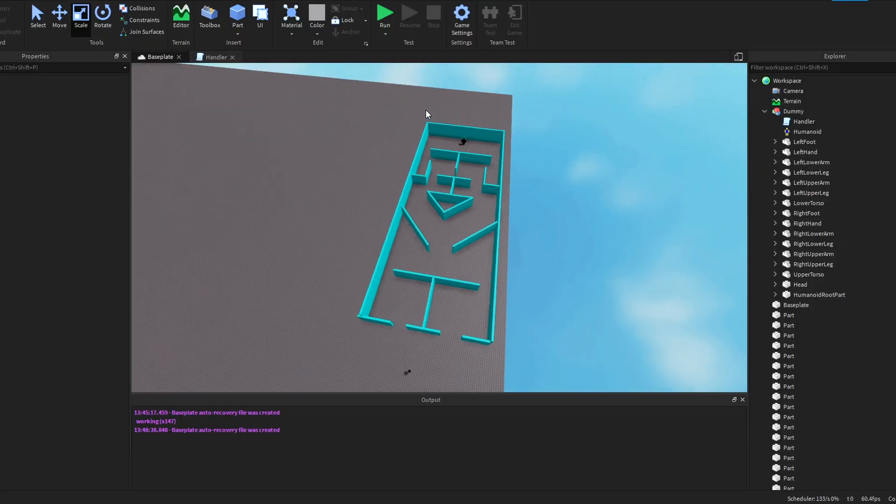
pyautogui.click(385, 15)
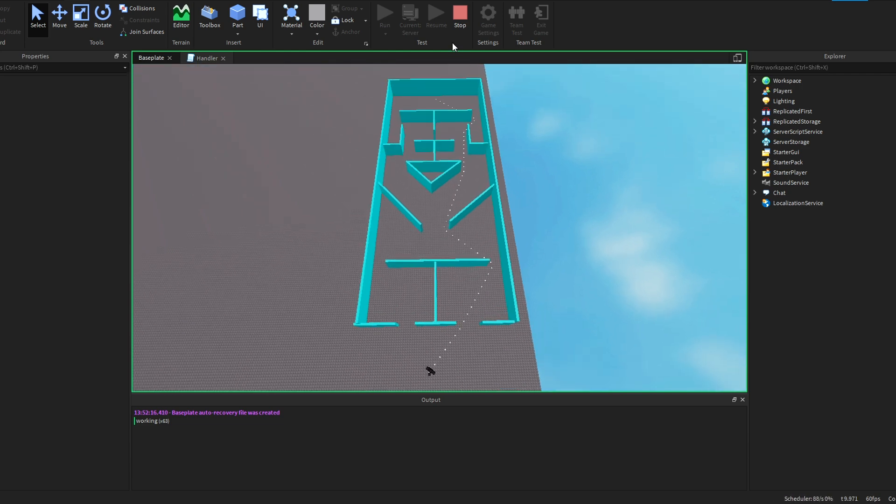
# Stop the test, run and play-test with five Dummies in the maze, stop, then run again.
pyautogui.click(459, 16)
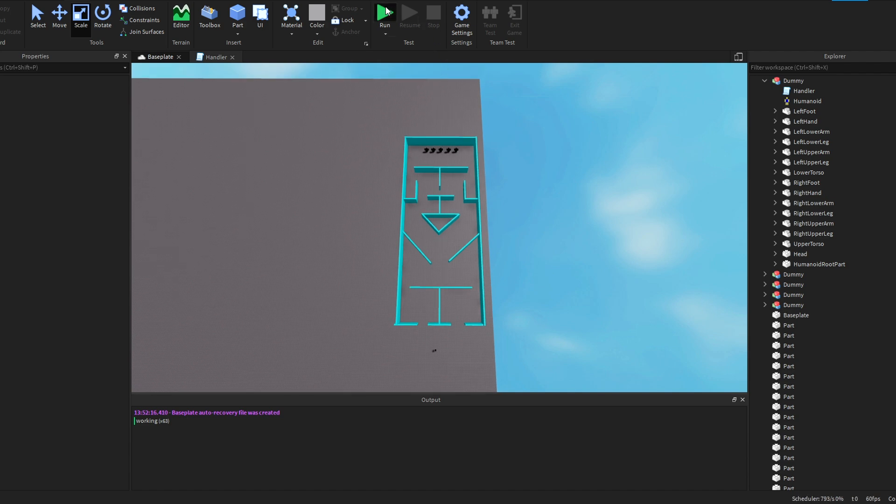
pyautogui.click(384, 14)
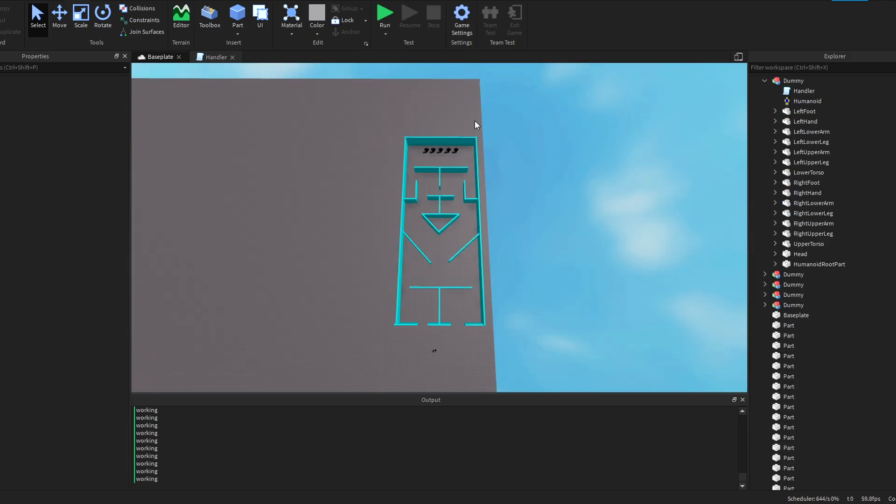
pyautogui.moveTo(387, 43)
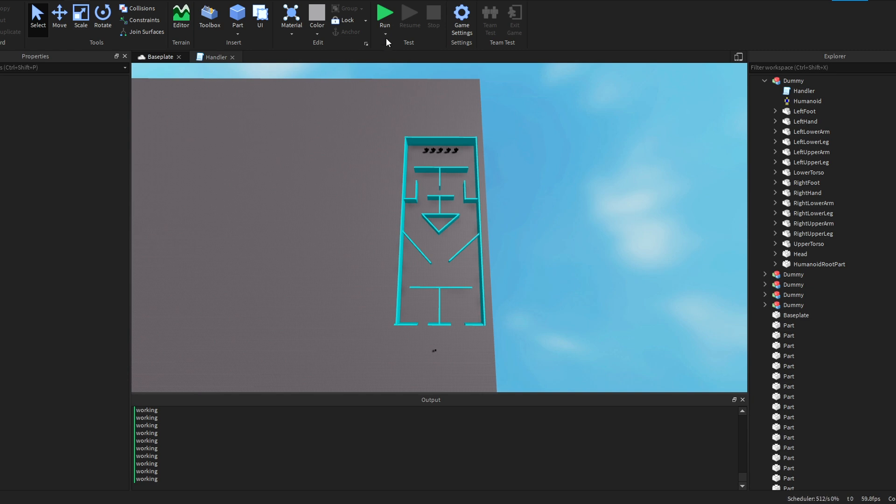
pyautogui.click(385, 16)
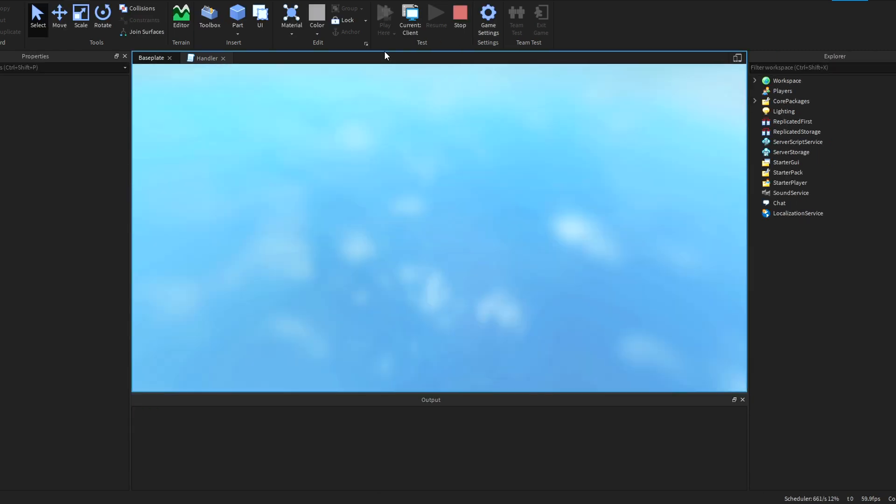
pyautogui.click(409, 15)
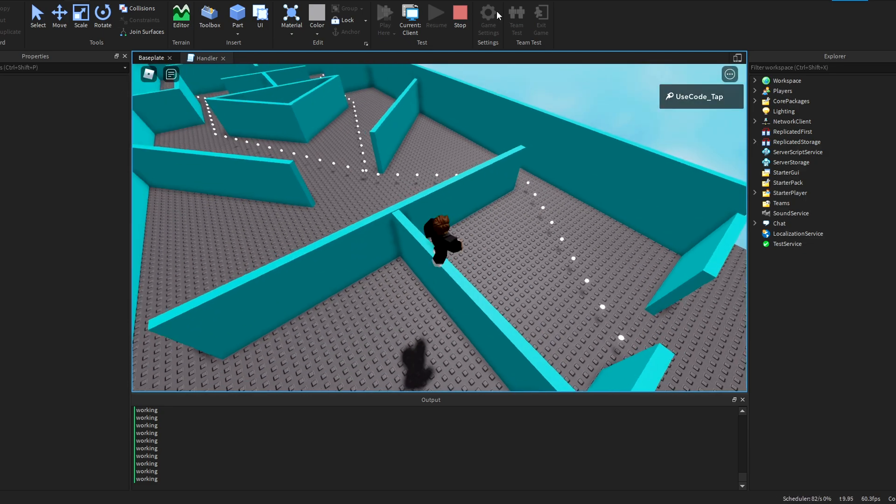
pyautogui.click(459, 16)
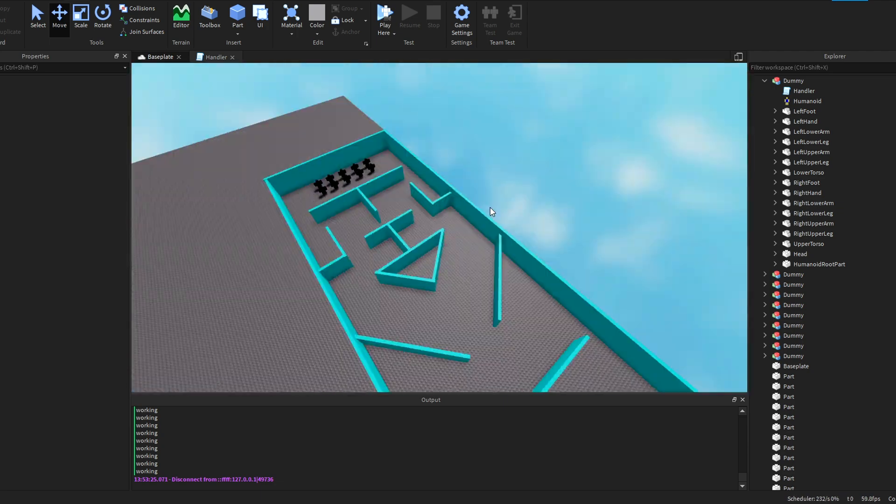
pyautogui.click(385, 17)
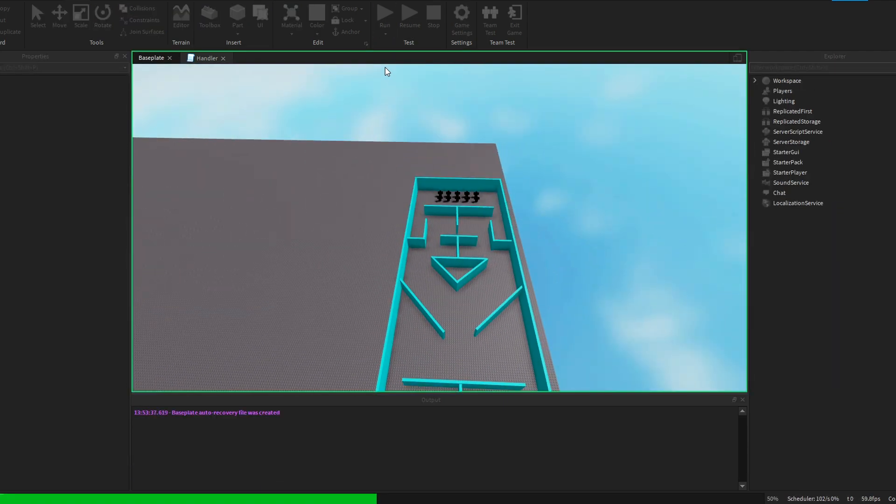
# Run a simulation with the grid of duplicated Dummies crowding the maze end.
pyautogui.click(385, 16)
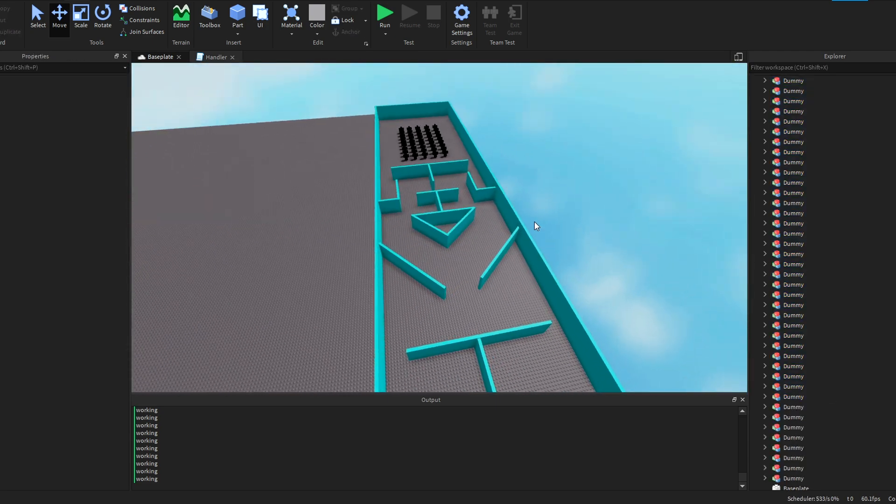
pyautogui.moveTo(351, 75)
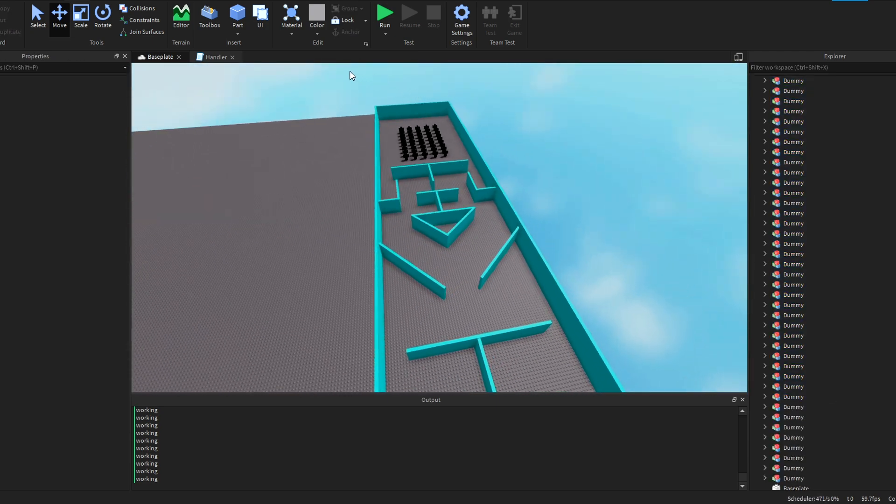
pyautogui.click(384, 16)
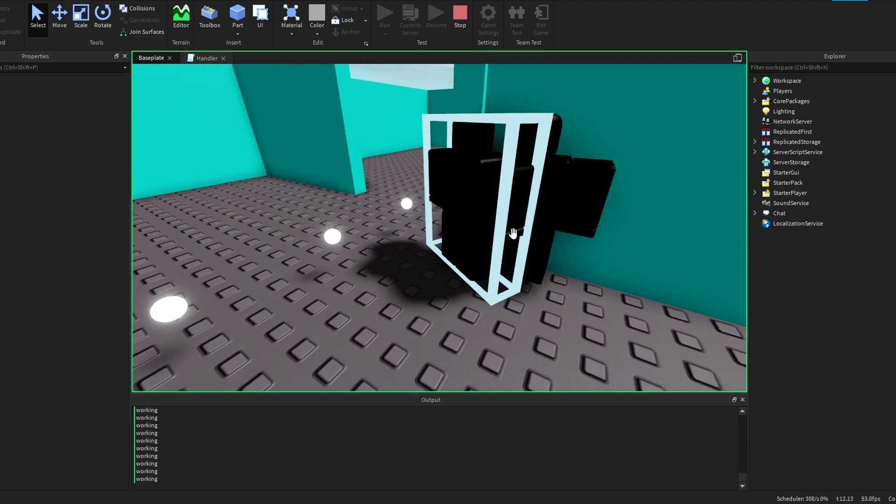
# Watch the Dummy crowd follow the waypoint trail, then stop the simulation.
pyautogui.click(486, 200)
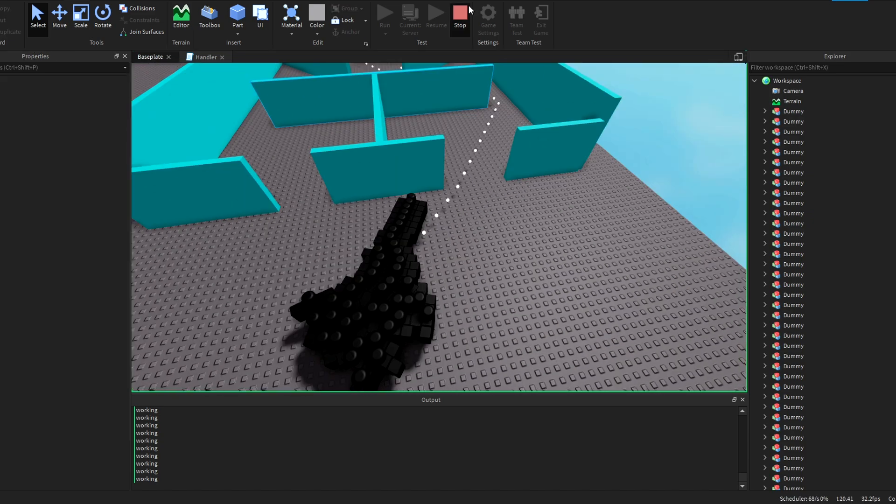
pyautogui.click(459, 16)
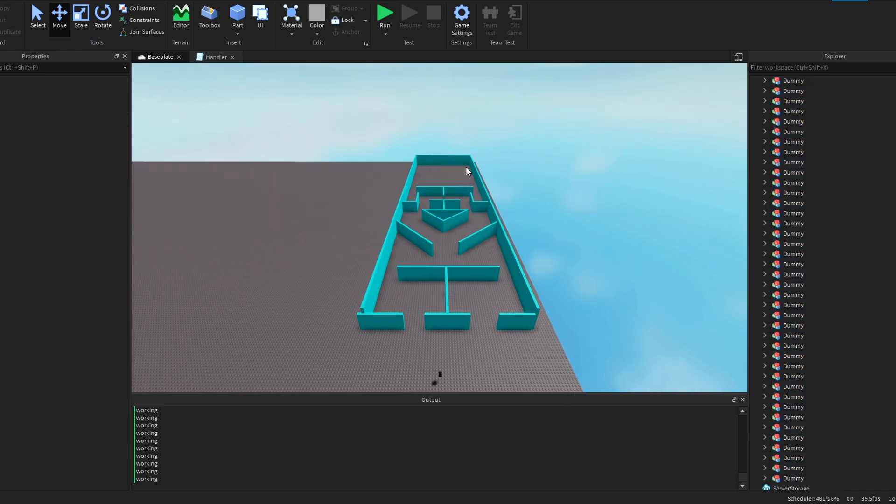
# Pack the maze end with about a hundred Dummy copies and select one dummy in the crowd.
pyautogui.click(384, 13)
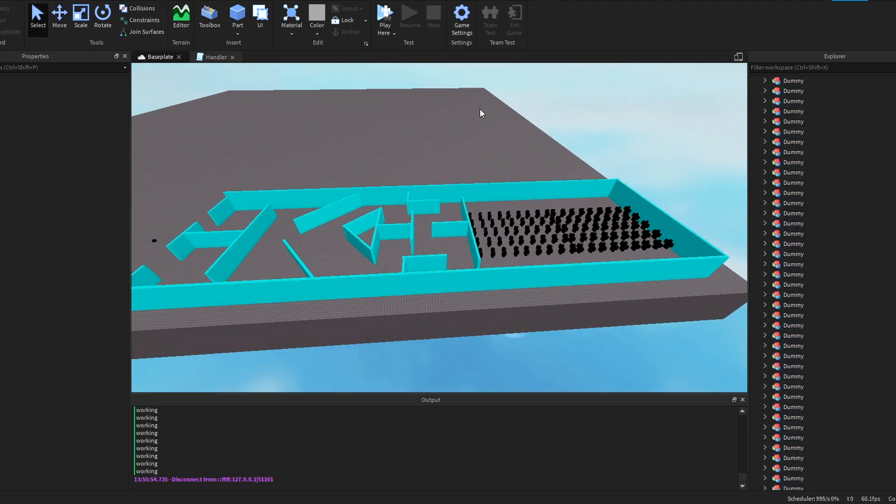
pyautogui.click(385, 19)
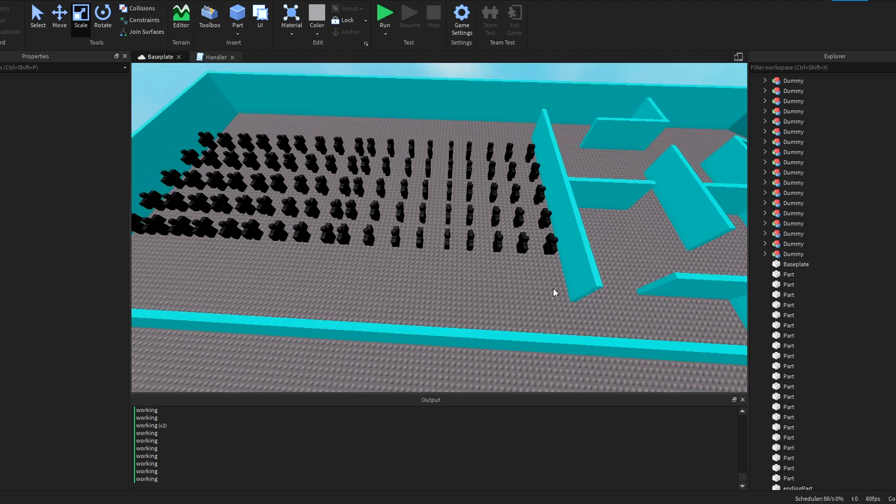
pyautogui.click(536, 249)
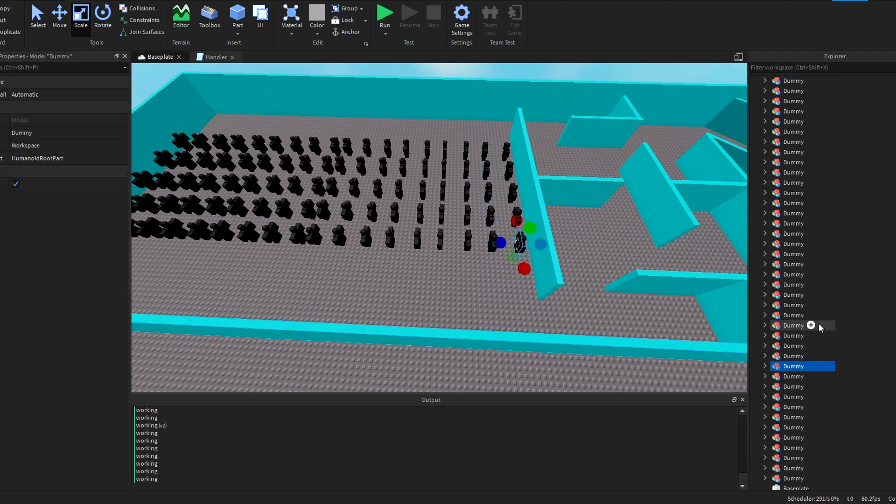
pyautogui.click(384, 15)
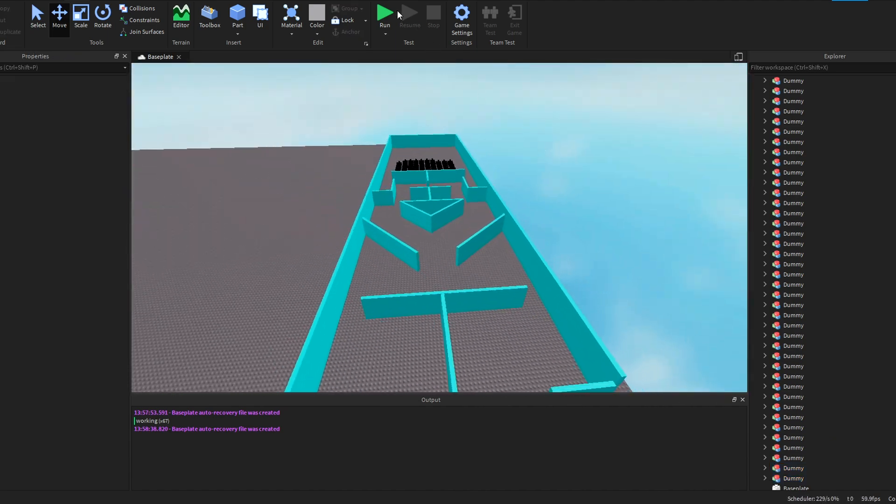
pyautogui.click(385, 15)
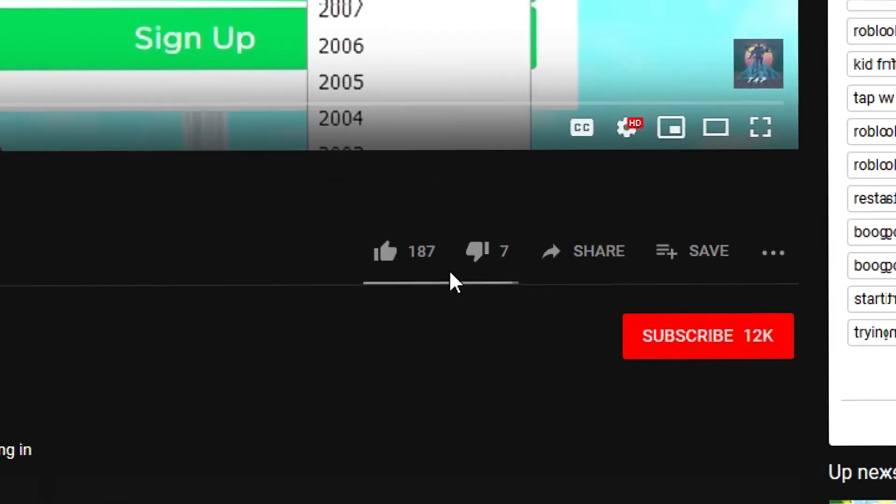
# Like the video, raising its like count to 188.
pyautogui.click(708, 336)
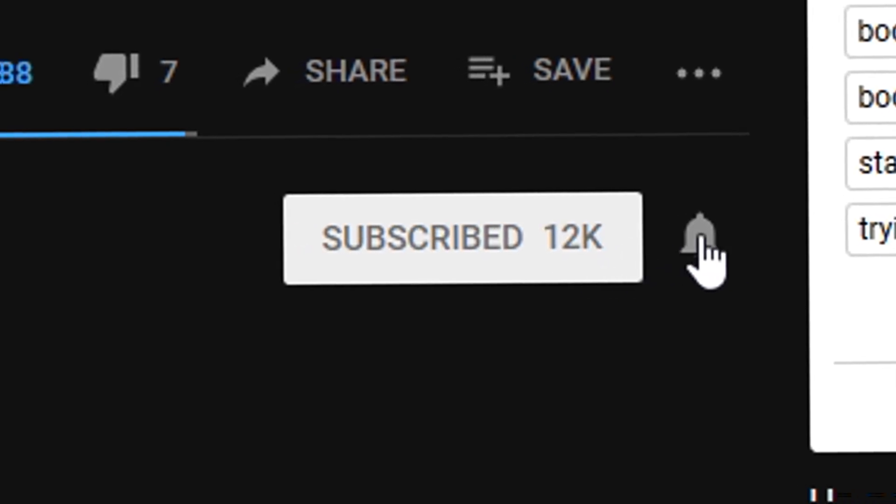